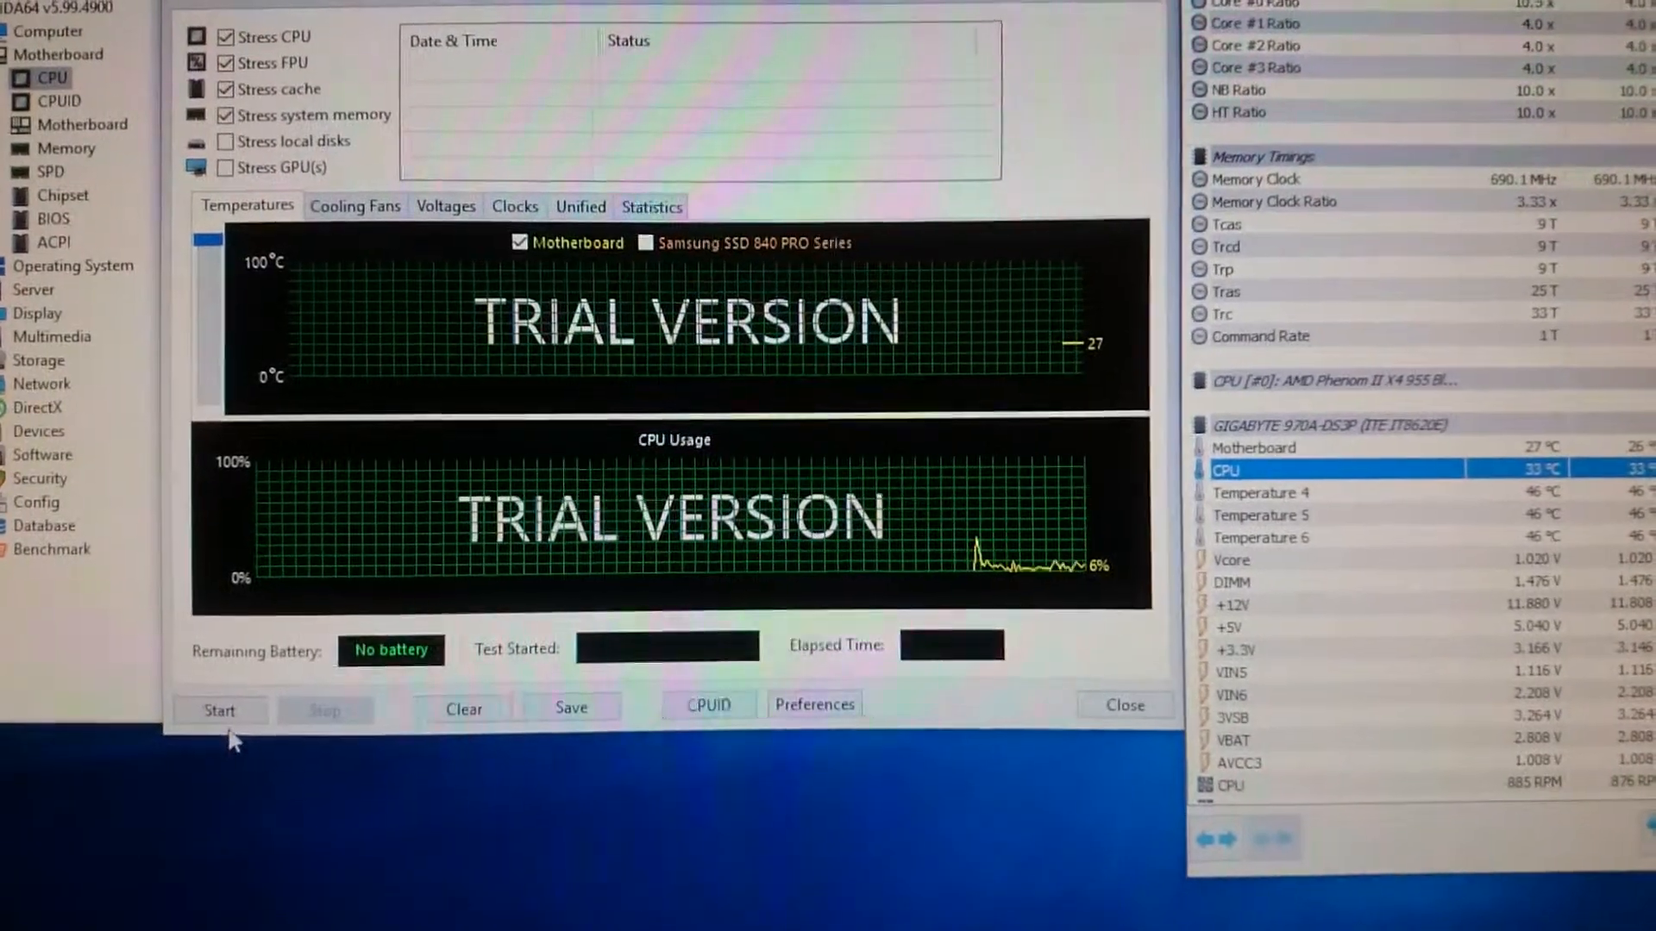
Step: Start the stability test stressing CPU, FPU, cache and system memory
{"action": "left_click", "coordinate": [220, 710]}
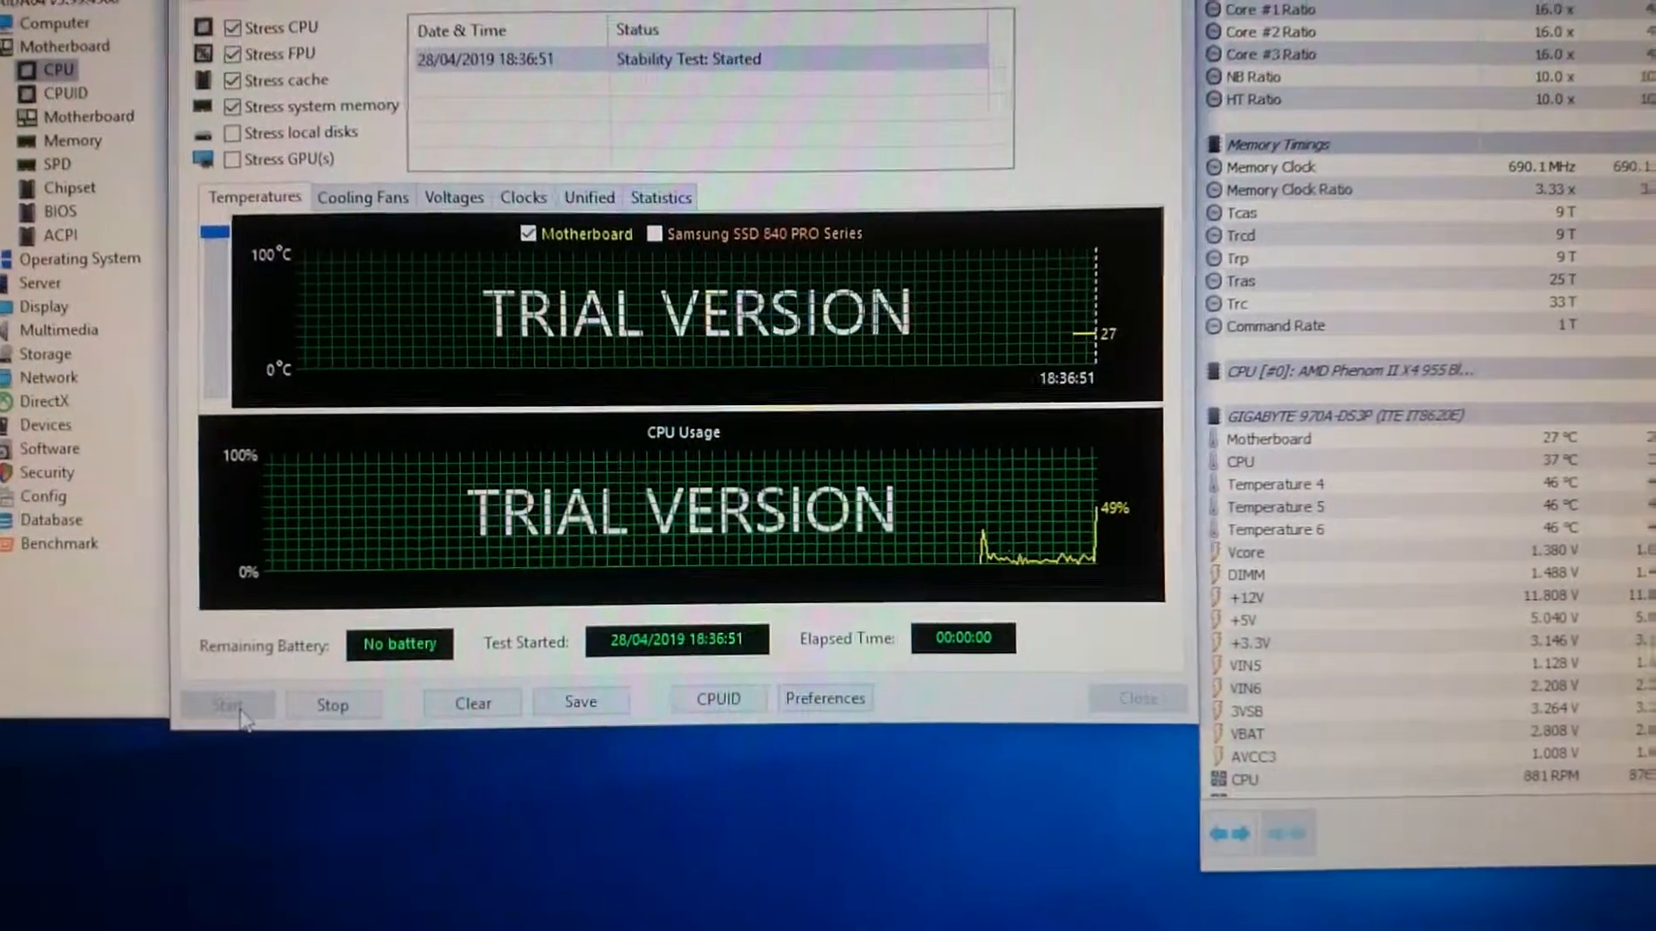